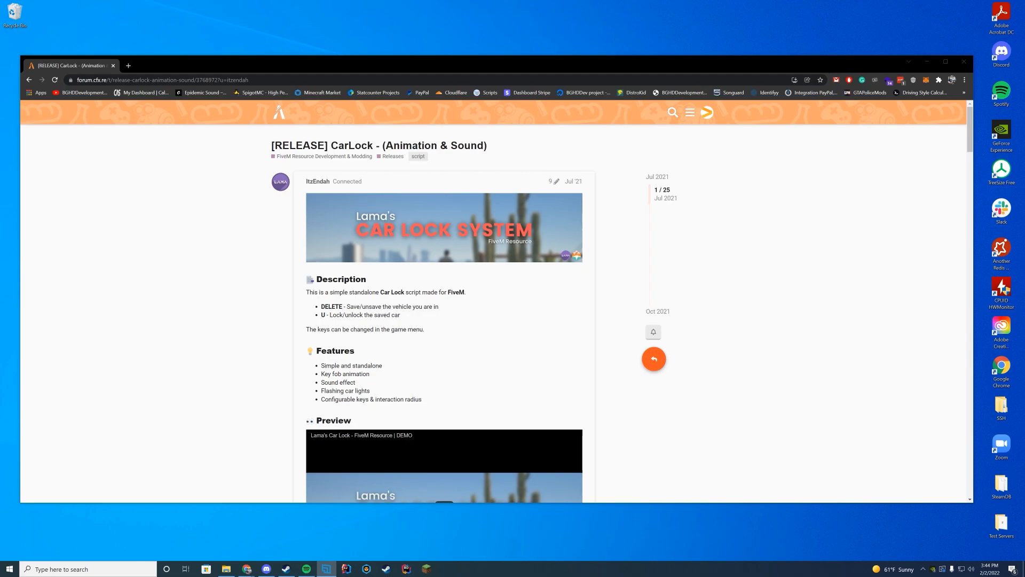
- Download the CarLock repository as a ZIP from the Code menu
{"action": "scroll", "scroll_direction": "down", "scroll_amount": 3}
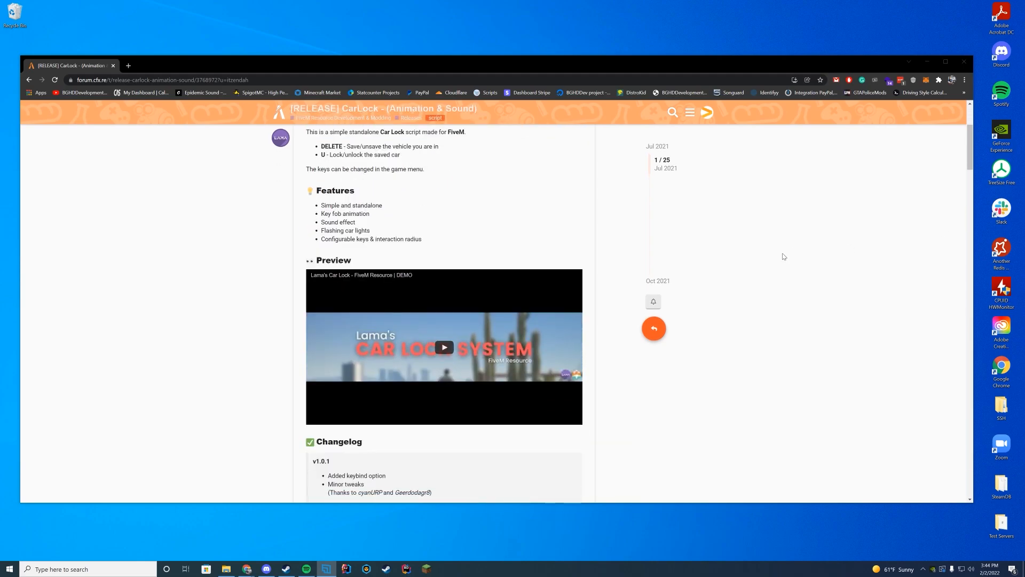
{"action": "scroll", "scroll_direction": "down", "scroll_amount": 3}
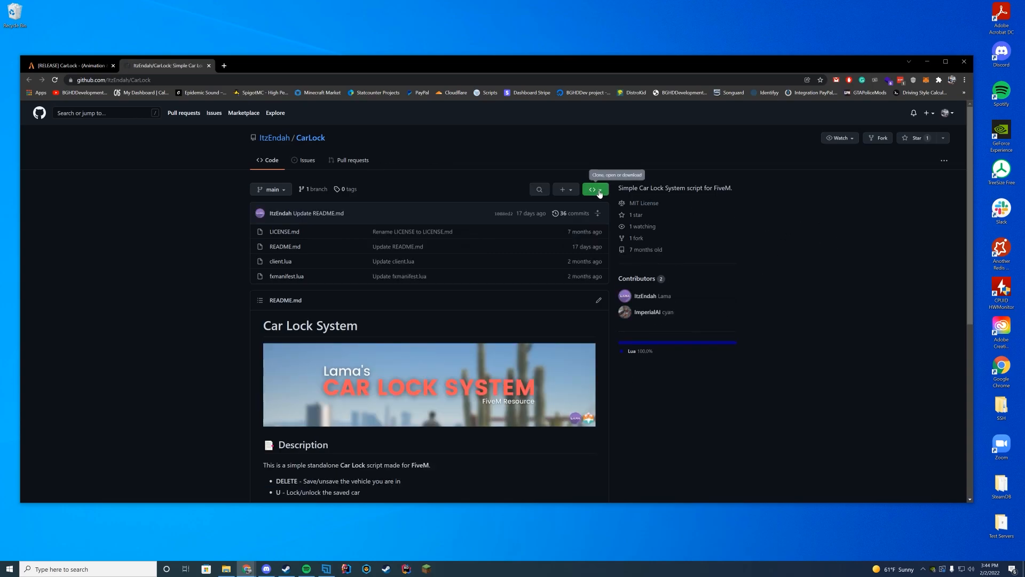
{"action": "left_click", "coordinate": [592, 190]}
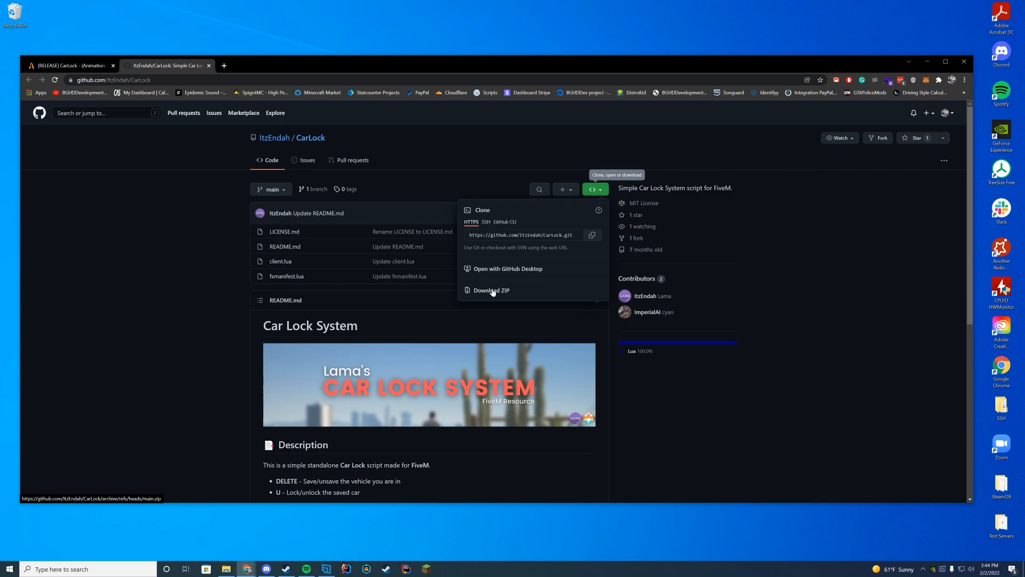
{"action": "left_click", "coordinate": [491, 290]}
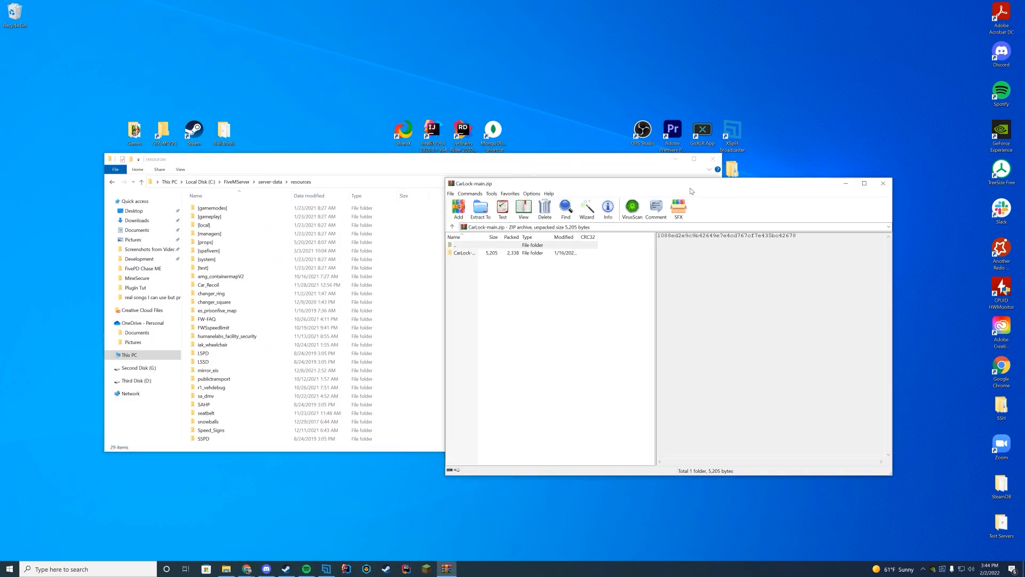
- Open CarLock-main.zip in WinRAR to extract its folder into server-data\resources
{"action": "double_click", "coordinate": [465, 253]}
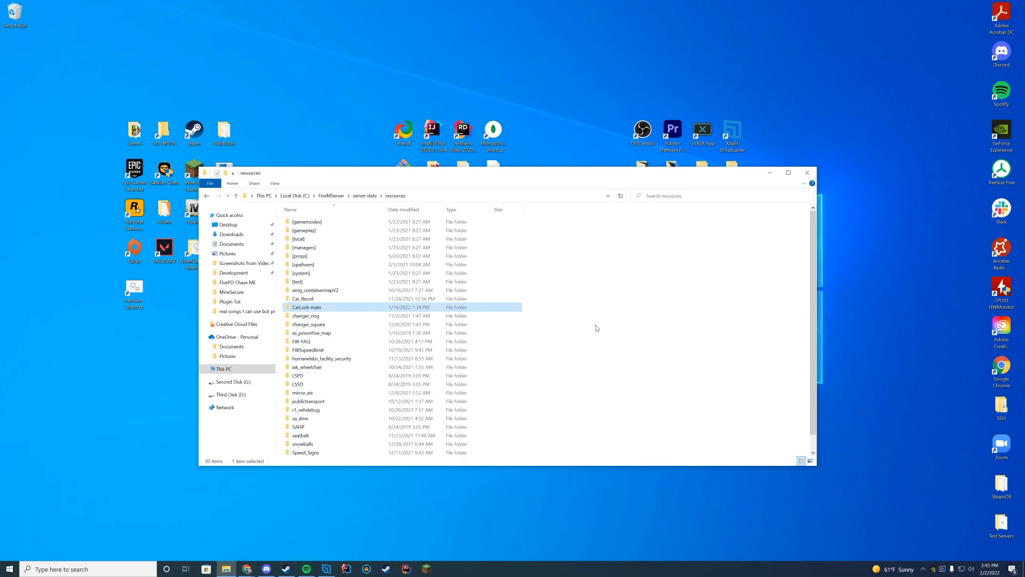
{"action": "mouse_move", "coordinate": [496, 343]}
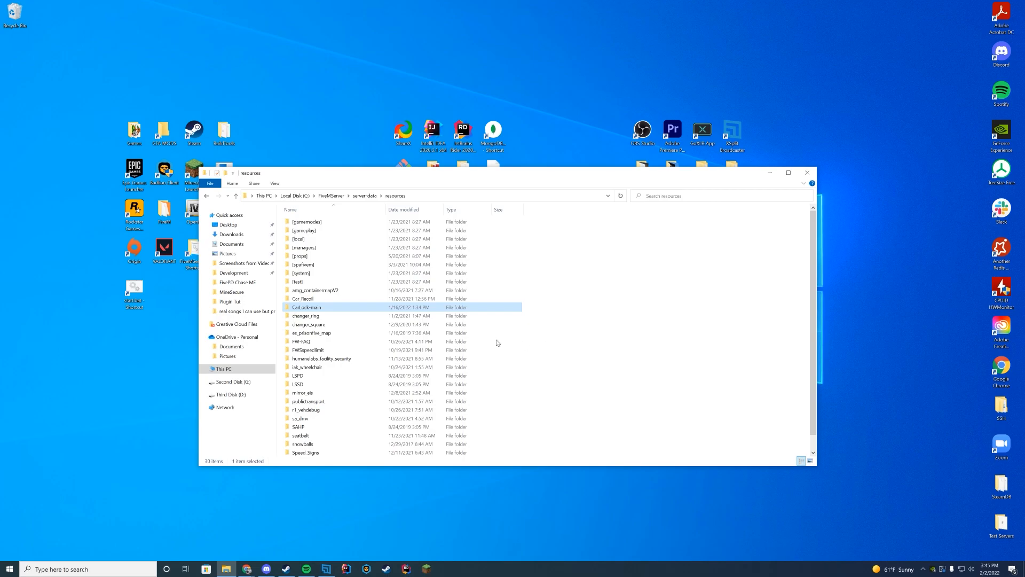
- Rename the extracted CarLock-main folder to CarLock
{"action": "right_click", "coordinate": [307, 306]}
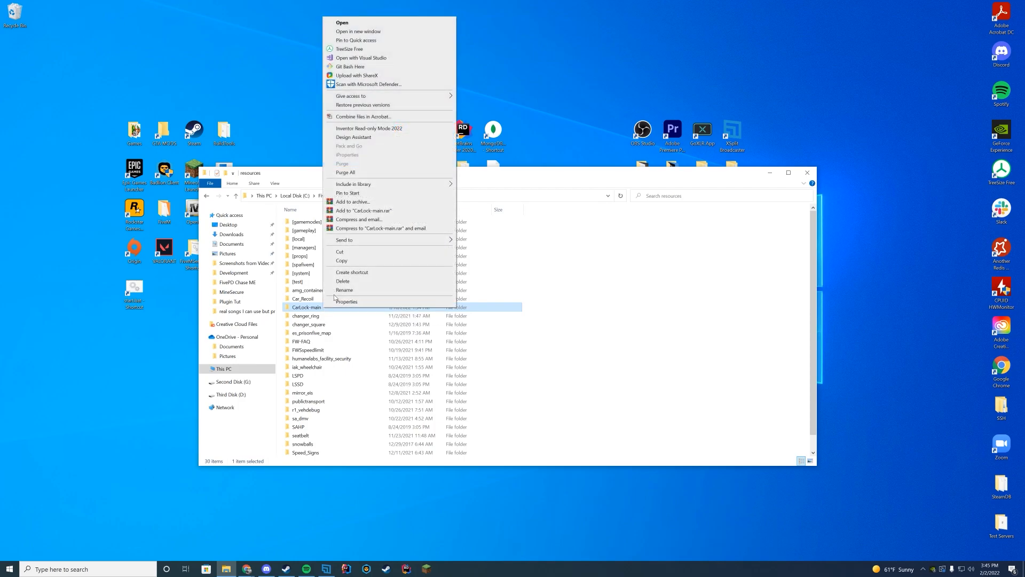
{"action": "left_click", "coordinate": [345, 290]}
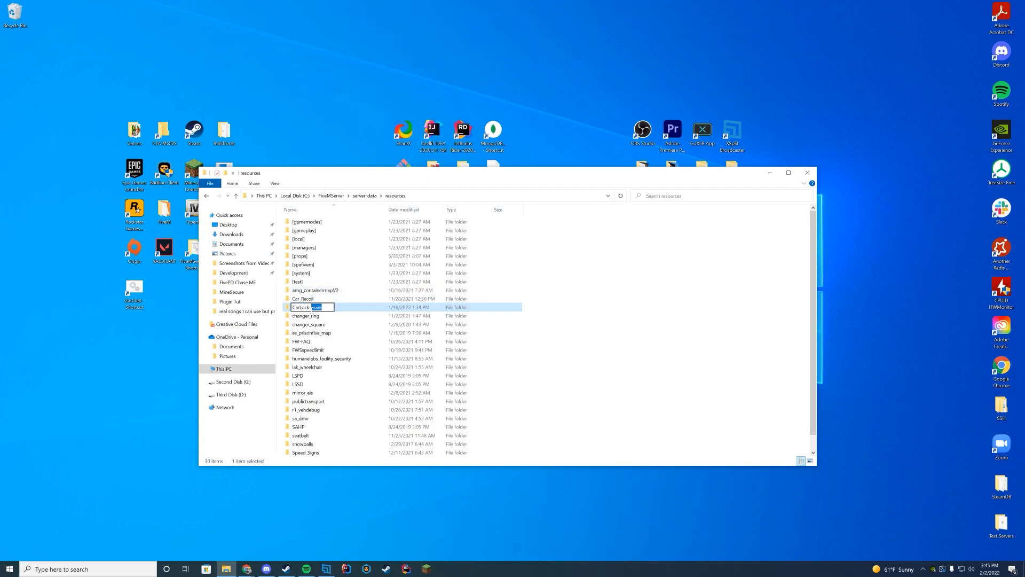
{"action": "right_click", "coordinate": [313, 307]}
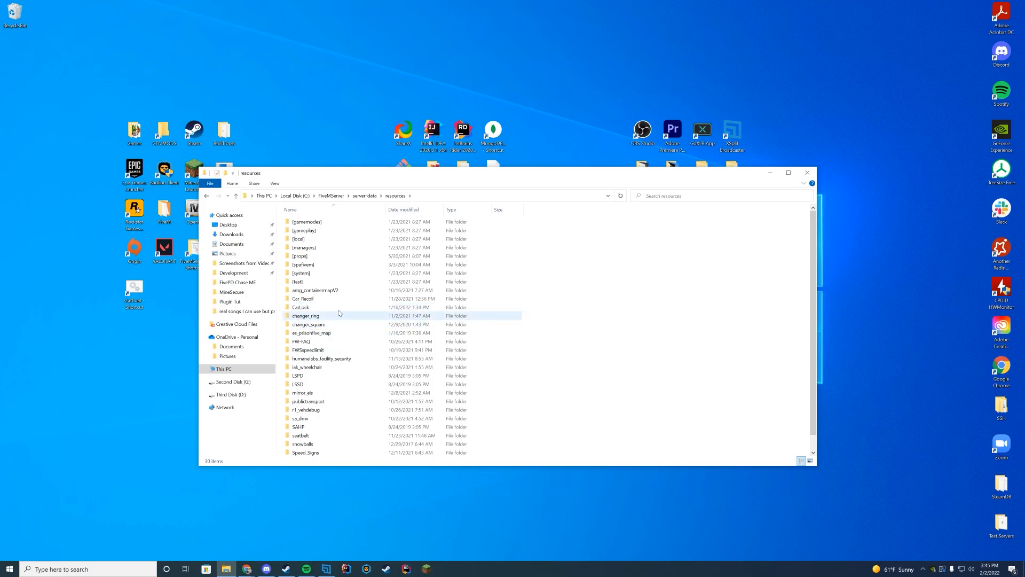
{"action": "mouse_move", "coordinate": [301, 308]}
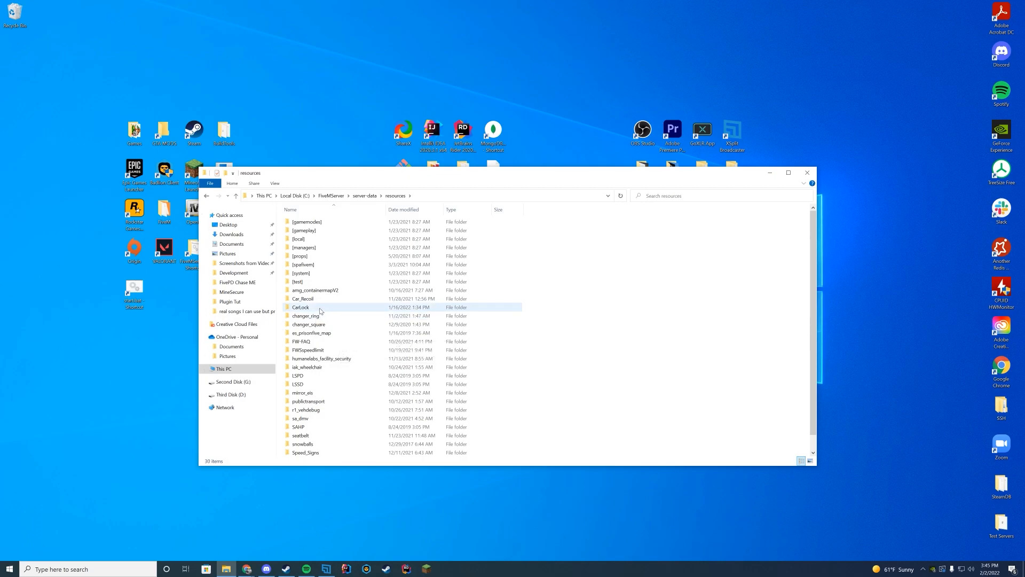
- Open client.lua from the CarLock folder in Notepad++
{"action": "double_click", "coordinate": [300, 308]}
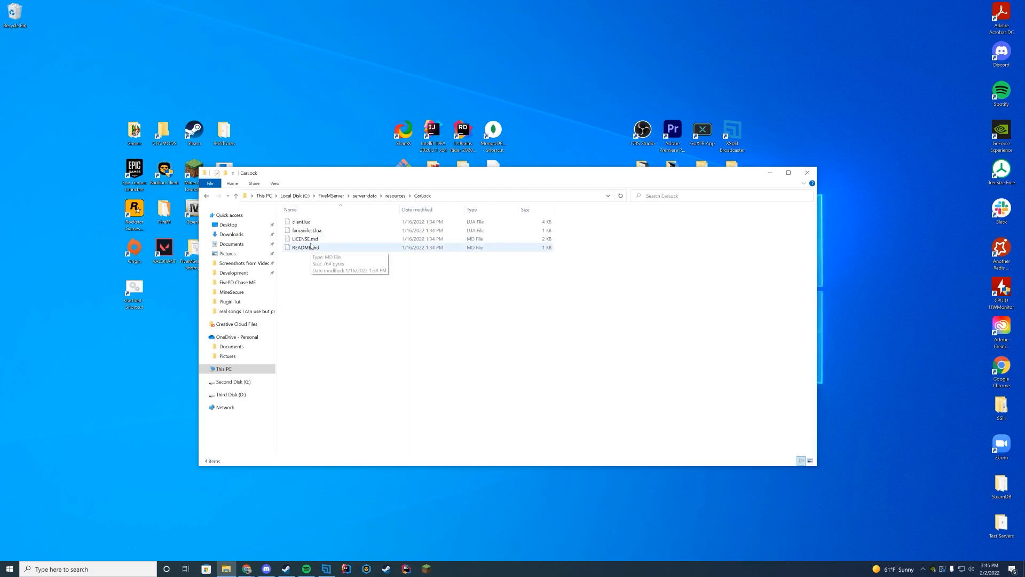
{"action": "left_click", "coordinate": [301, 222]}
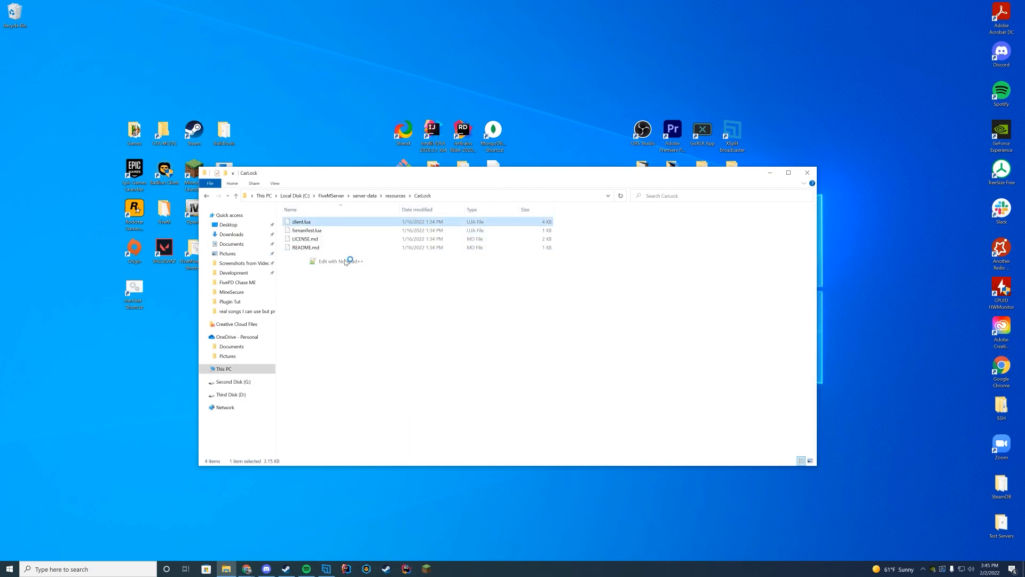
{"action": "left_click", "coordinate": [334, 260]}
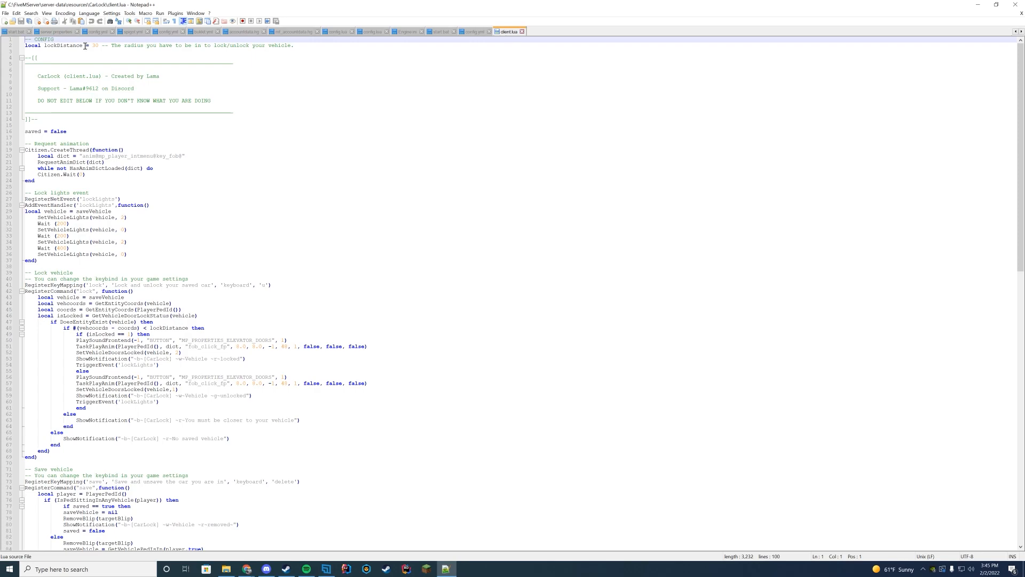
- Review the lockDistance config line, then return to the server-data folder
{"action": "left_click", "coordinate": [264, 51]}
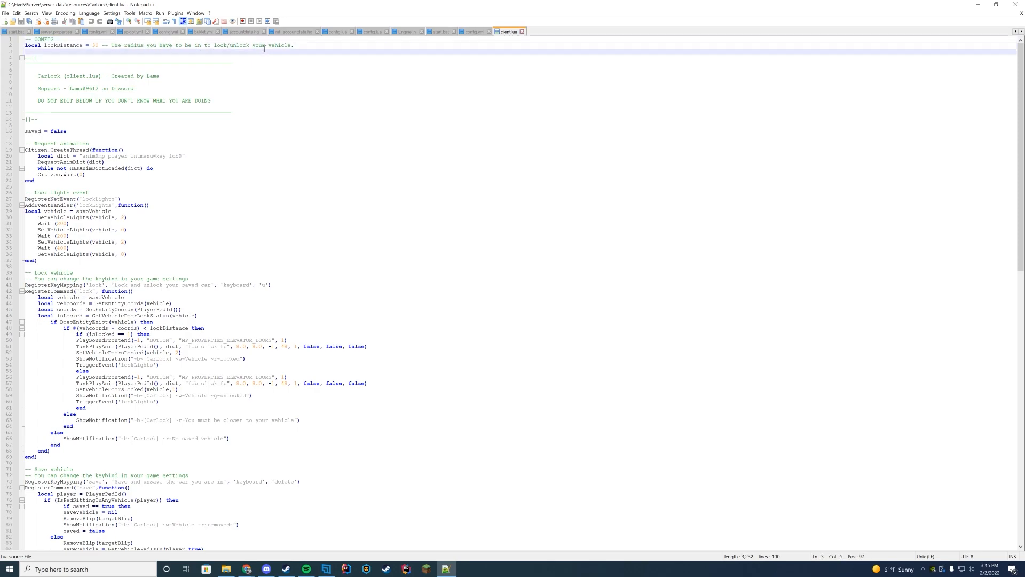
{"action": "left_click", "coordinate": [159, 44]}
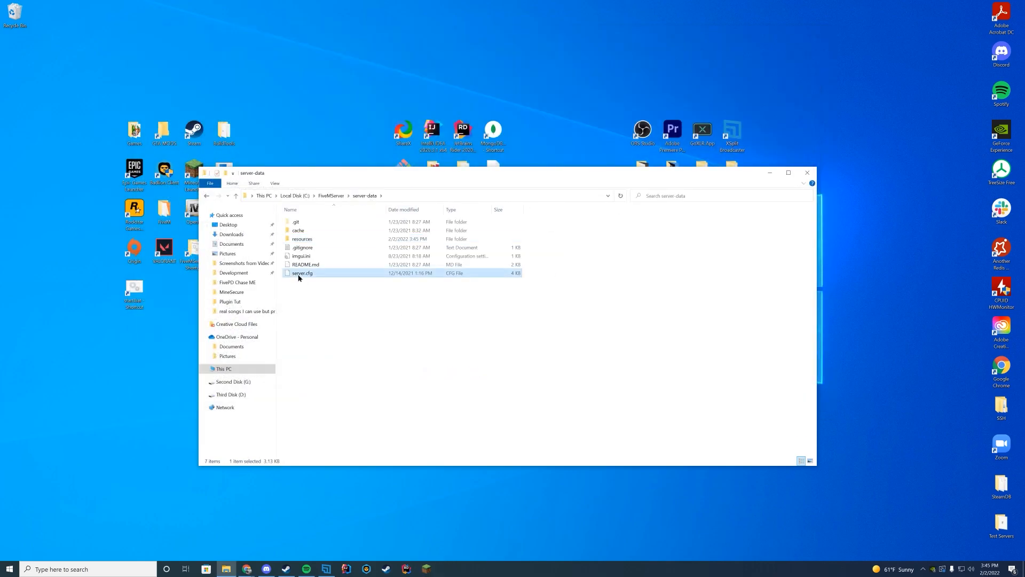
- Add 'ensure CarLock' after the last ensure entry in server.cfg
{"action": "double_click", "coordinate": [302, 273]}
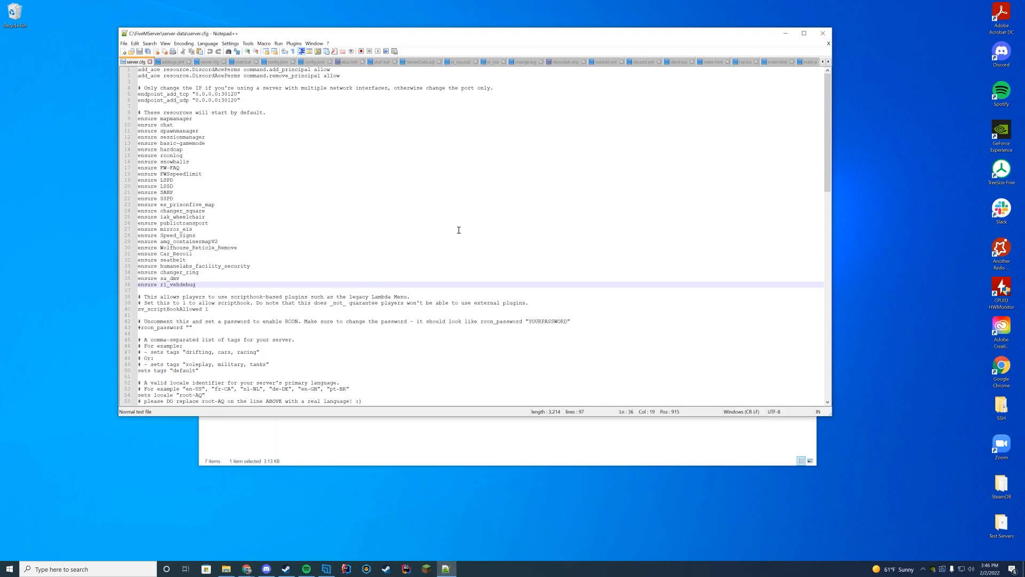
{"action": "type", "text": "ensure"}
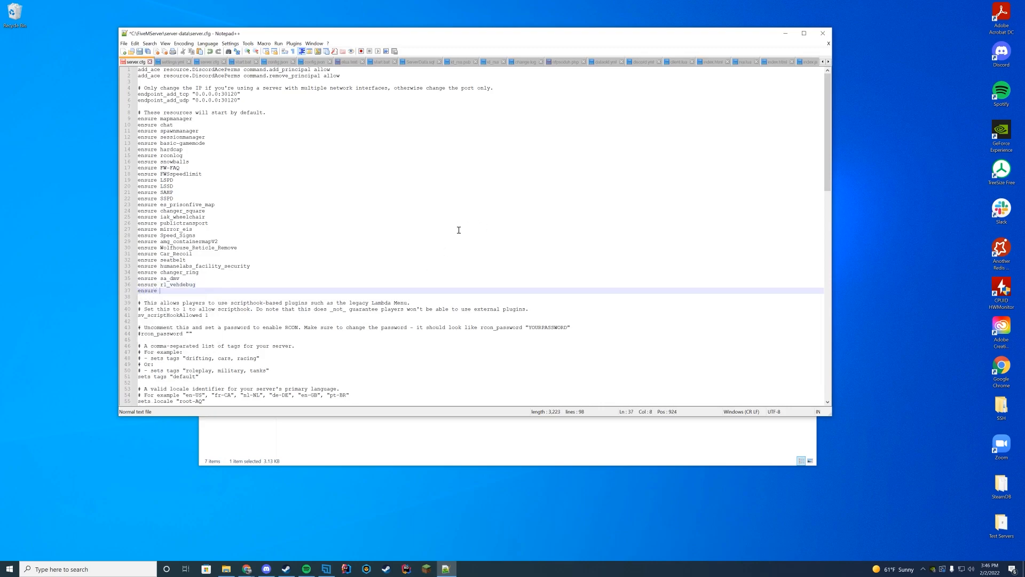
{"action": "type", "text": "CarLock"}
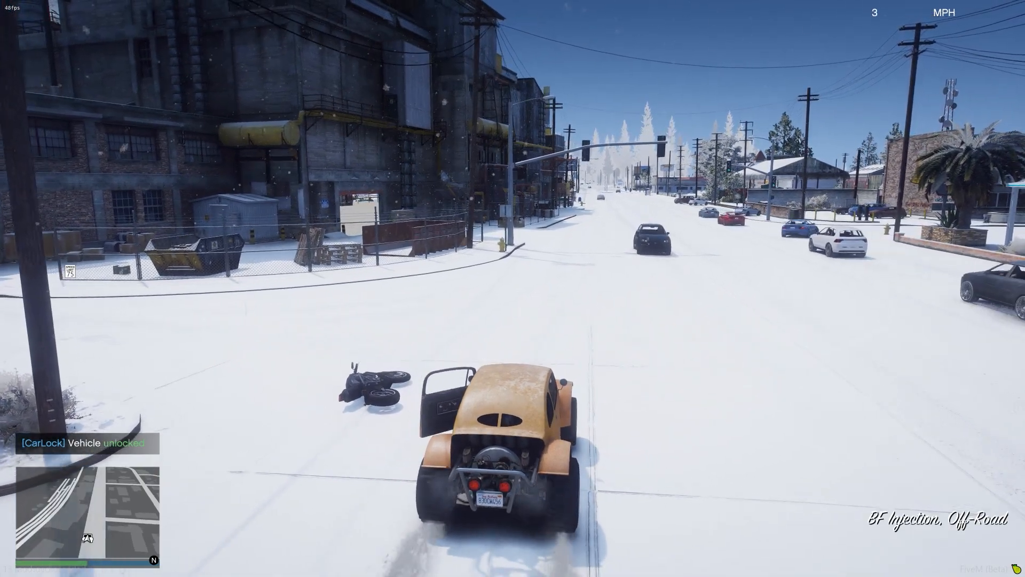
- Lock the saved off-road buggy in game so CarLock confirms it was locked
{"action": "key", "text": "w"}
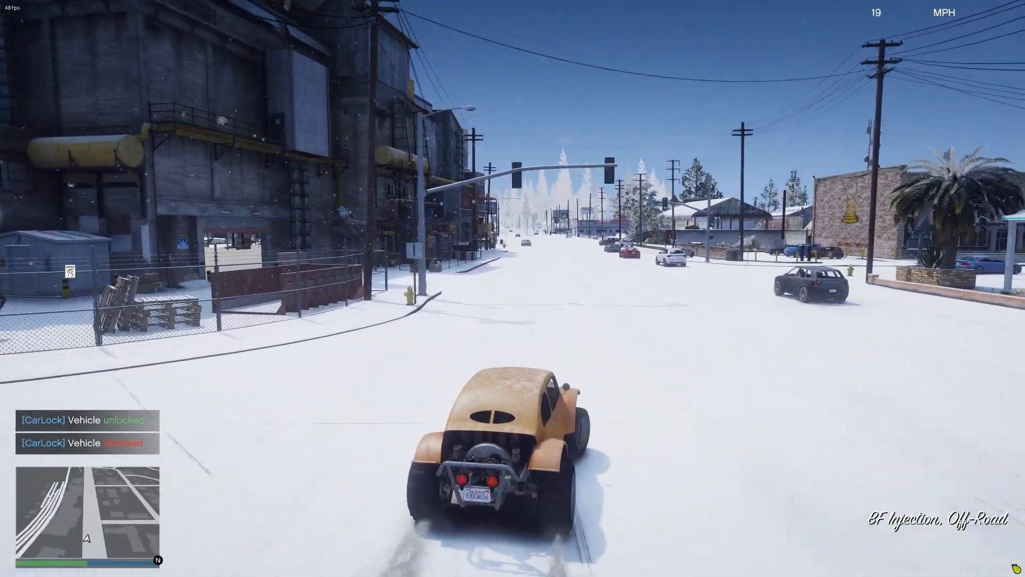